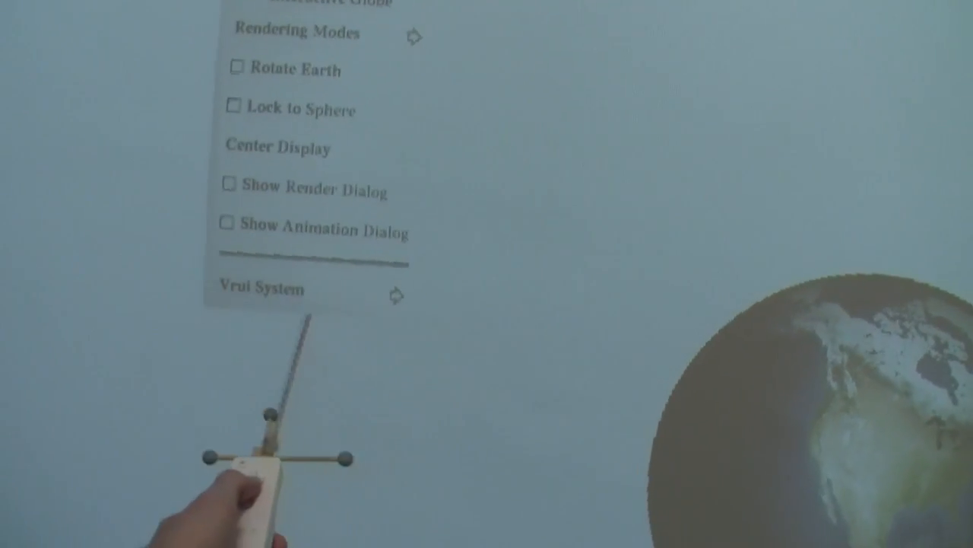
Expand the Vrui System submenu from the main menu to reach Quit Program.
{"action": "left_click", "coordinate": [274, 288]}
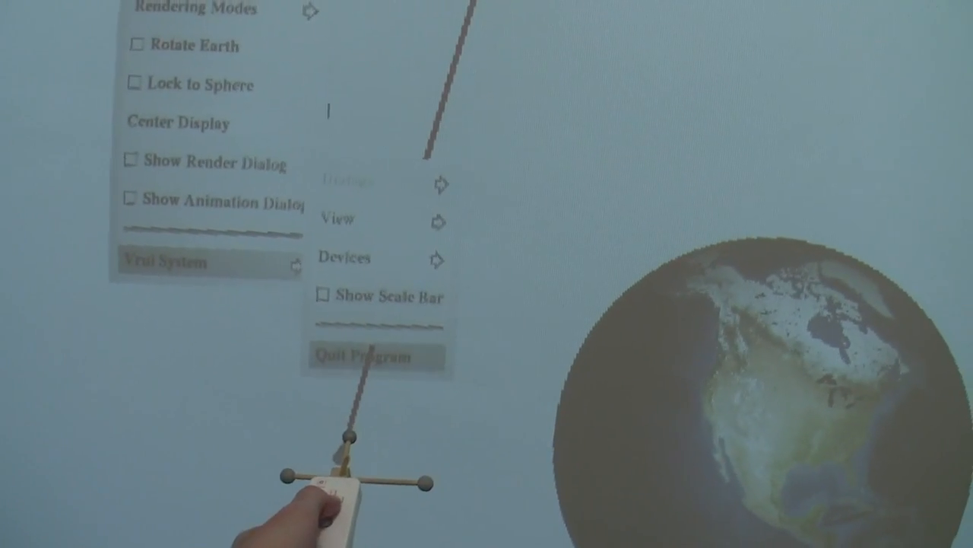